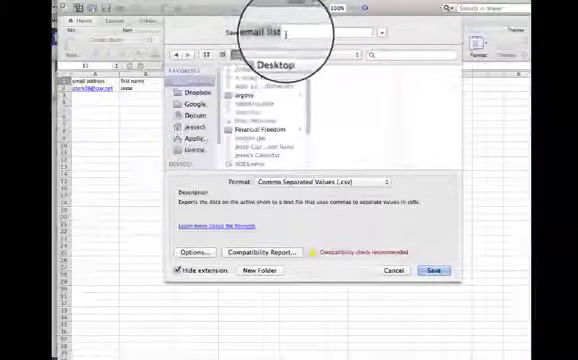
Save the worksheet to the Desktop as 'email list' in Comma Separated Values (.csv) format.
{"action": "left_click", "coordinate": [434, 269]}
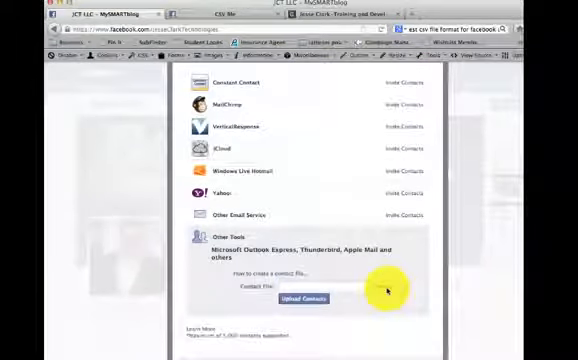
Attach 'email list' from the Desktop as the Contact File.
{"action": "left_click", "coordinate": [303, 298]}
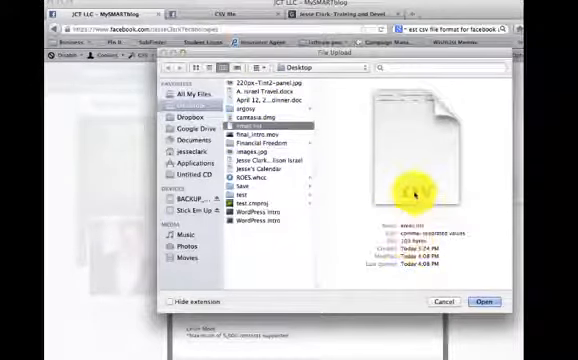
{"action": "left_click", "coordinate": [487, 302]}
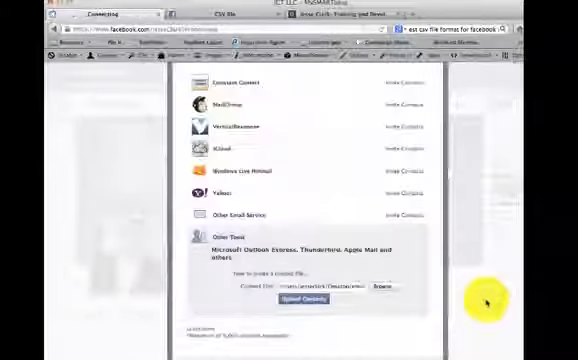